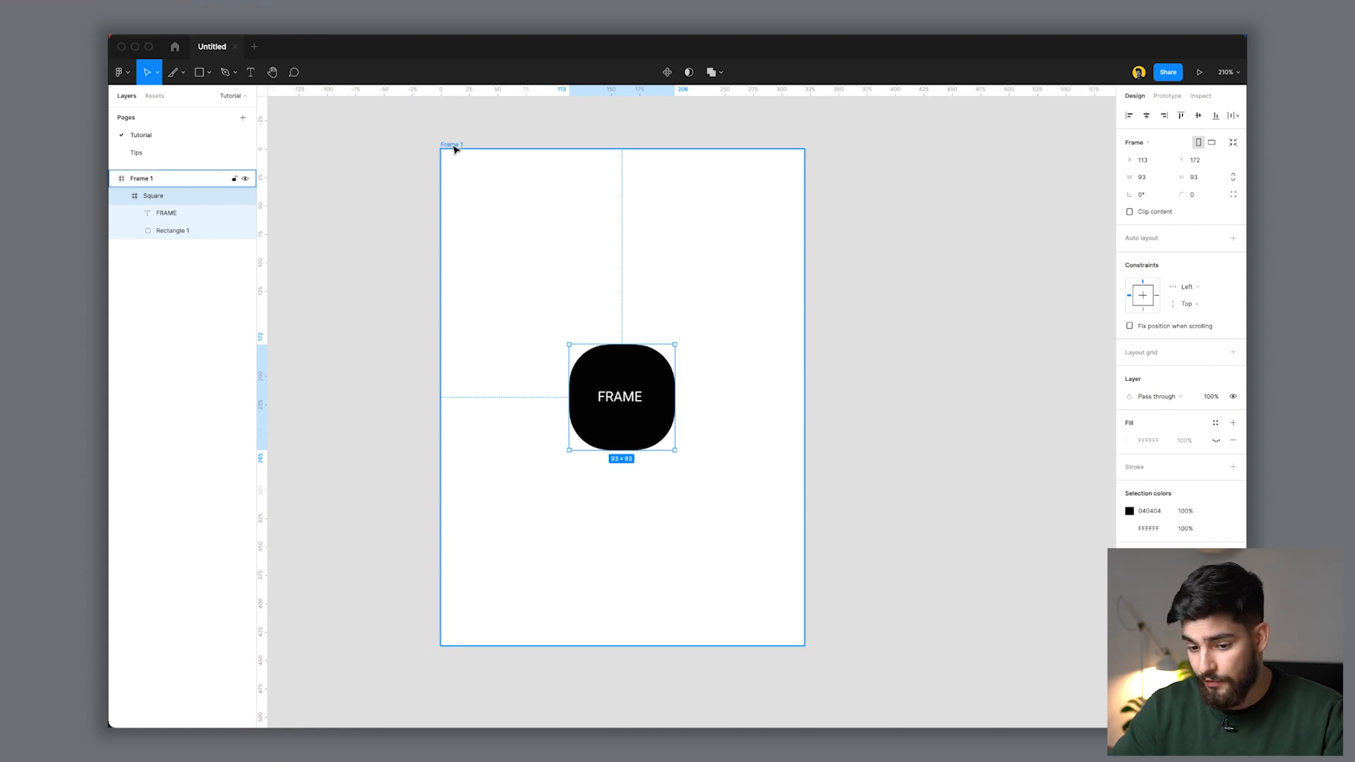
pyautogui.click(142, 178)
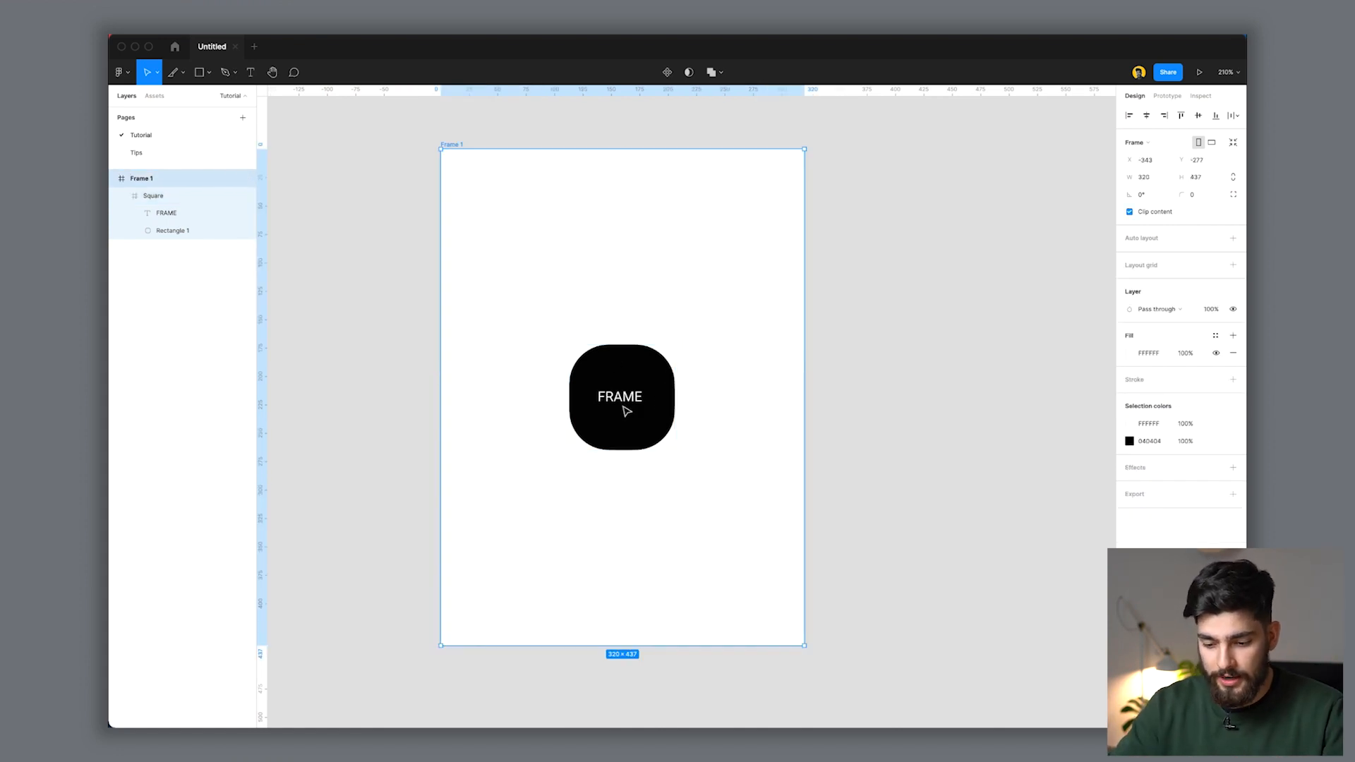
pyautogui.click(141, 178)
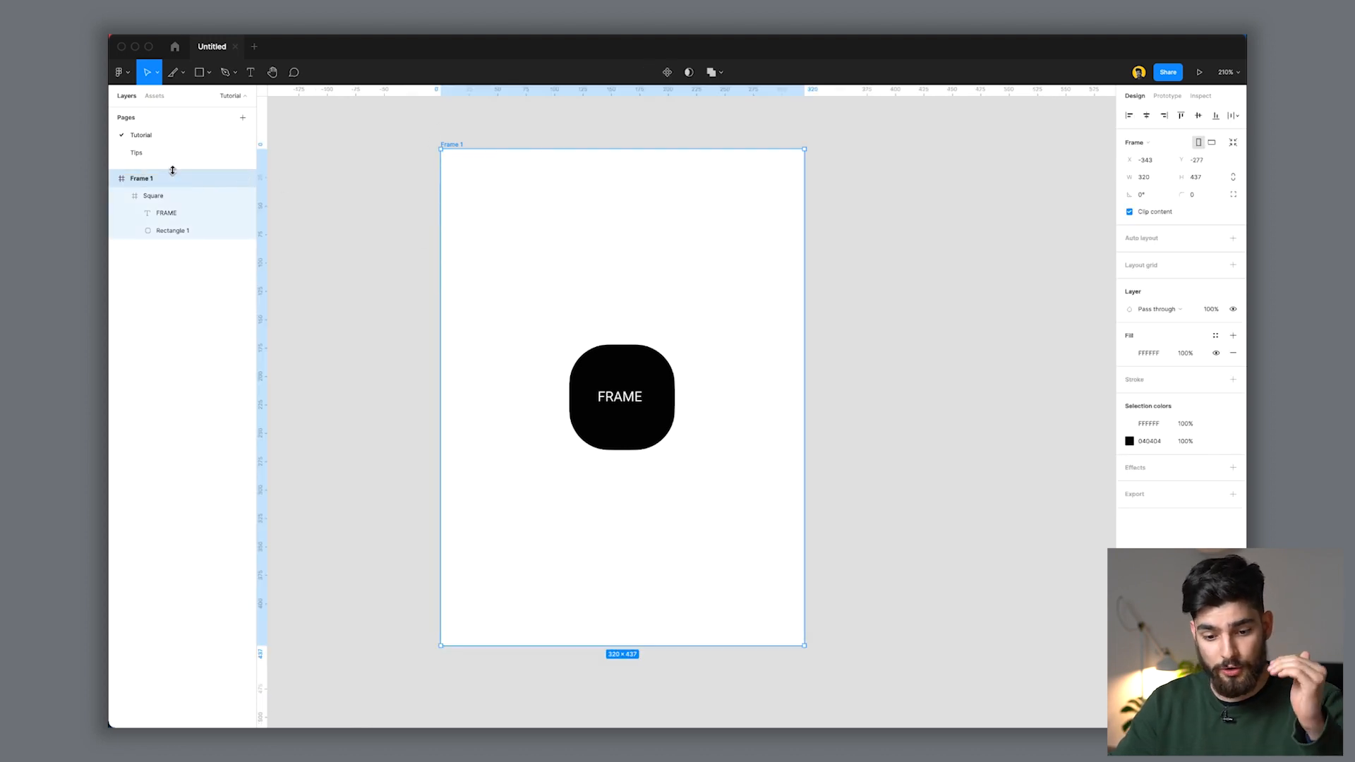
pyautogui.moveTo(348, 334)
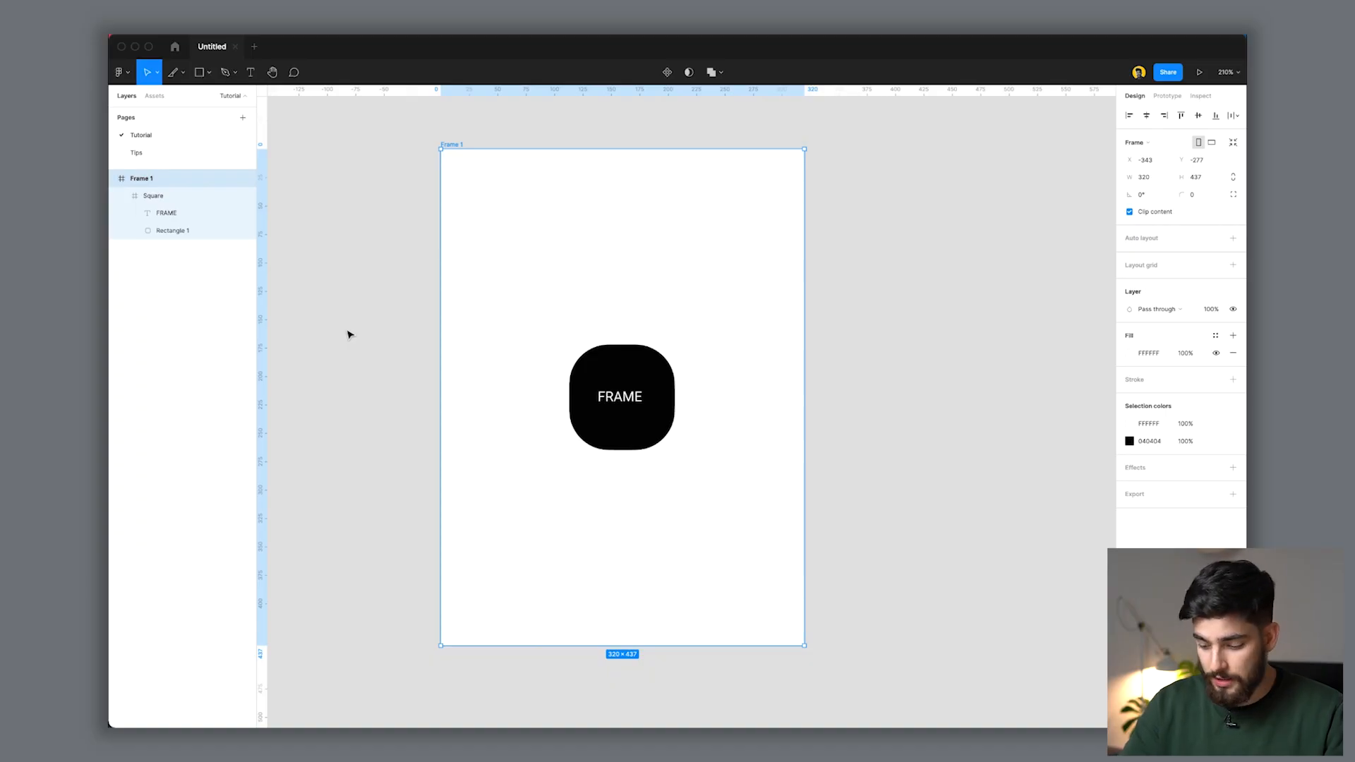
pyautogui.click(153, 195)
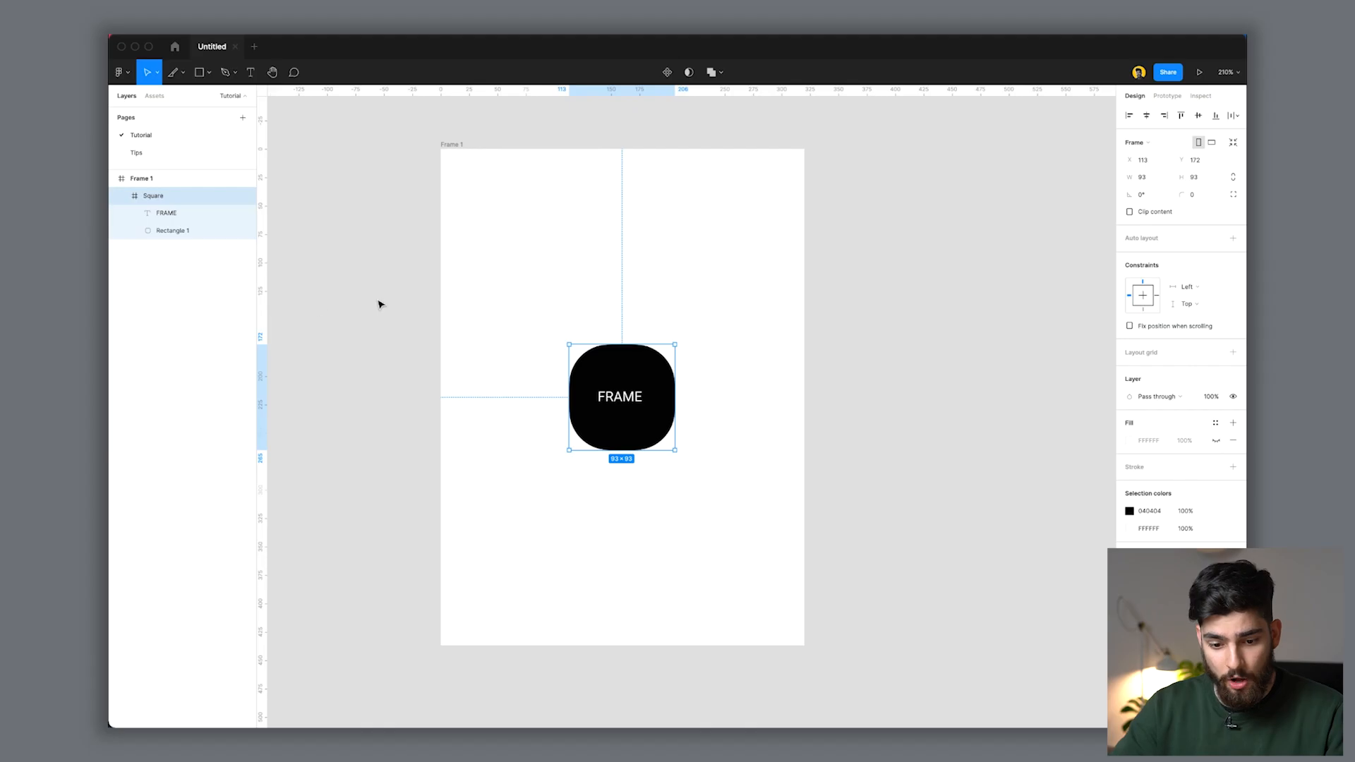